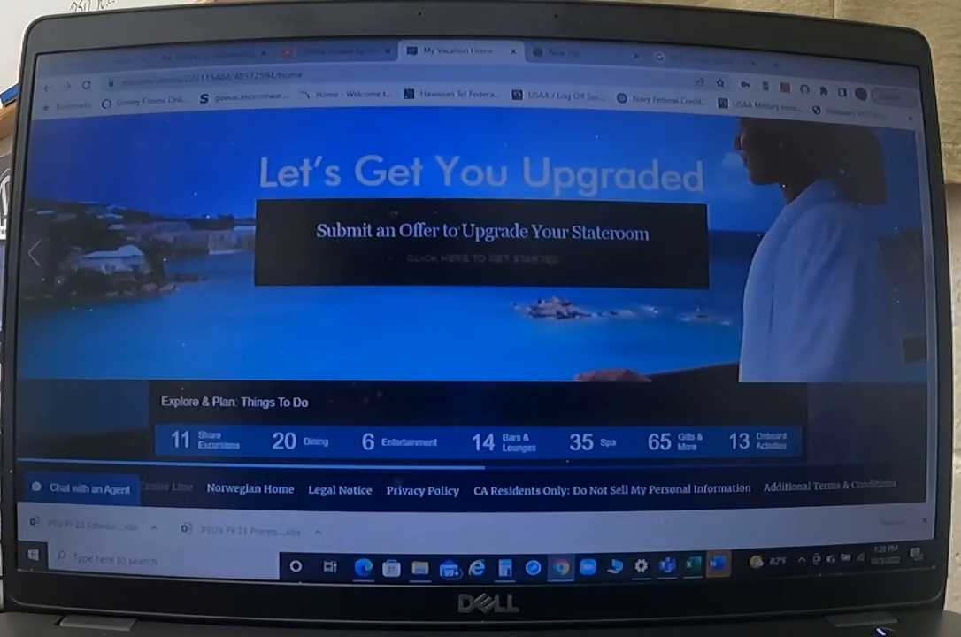
pyautogui.moveTo(350, 220)
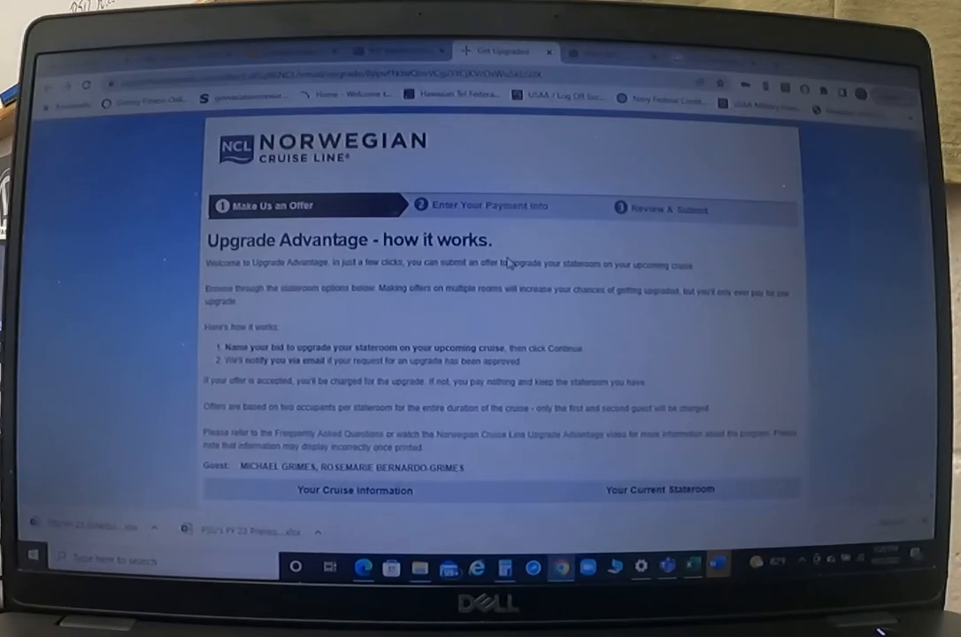
pyautogui.scroll(-3)
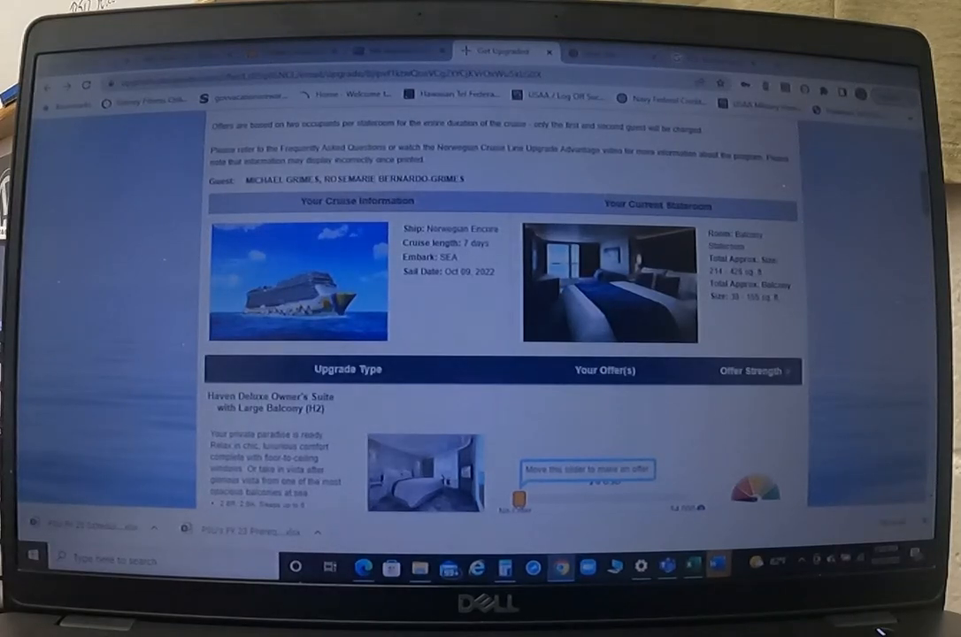
pyautogui.scroll(-3)
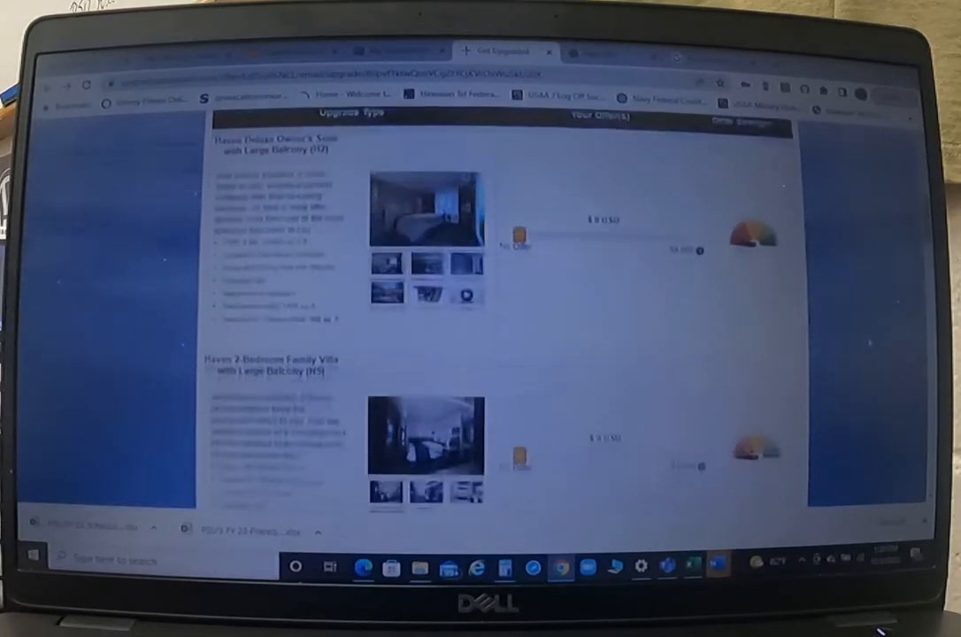
pyautogui.scroll(-3)
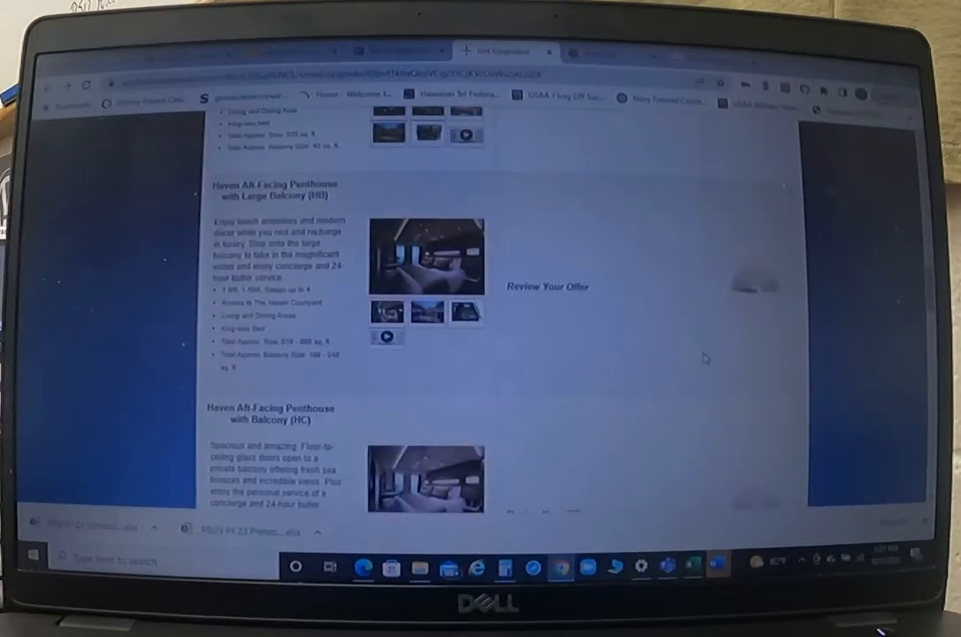
pyautogui.scroll(-3)
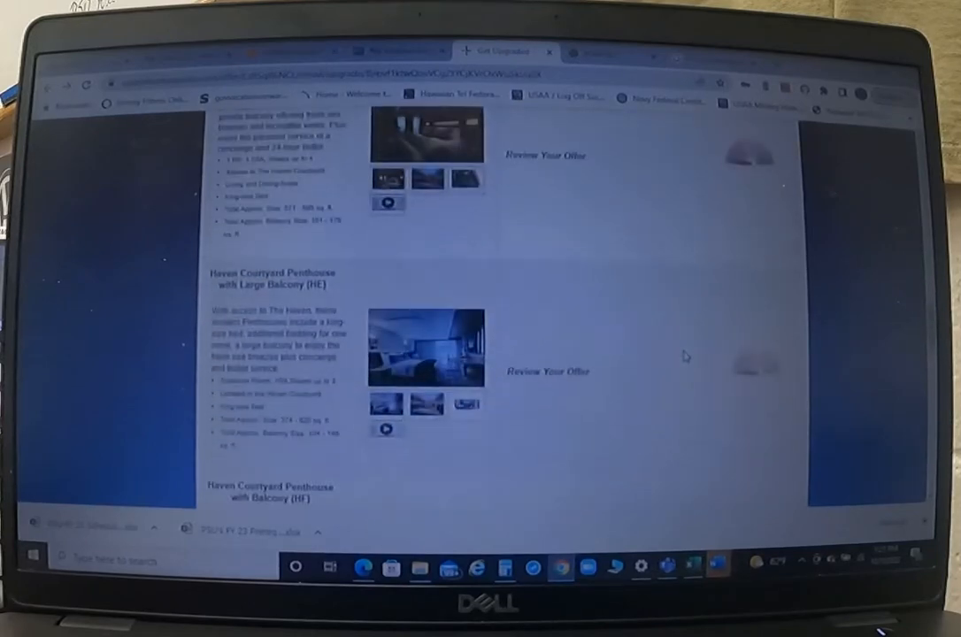
pyautogui.scroll(-3)
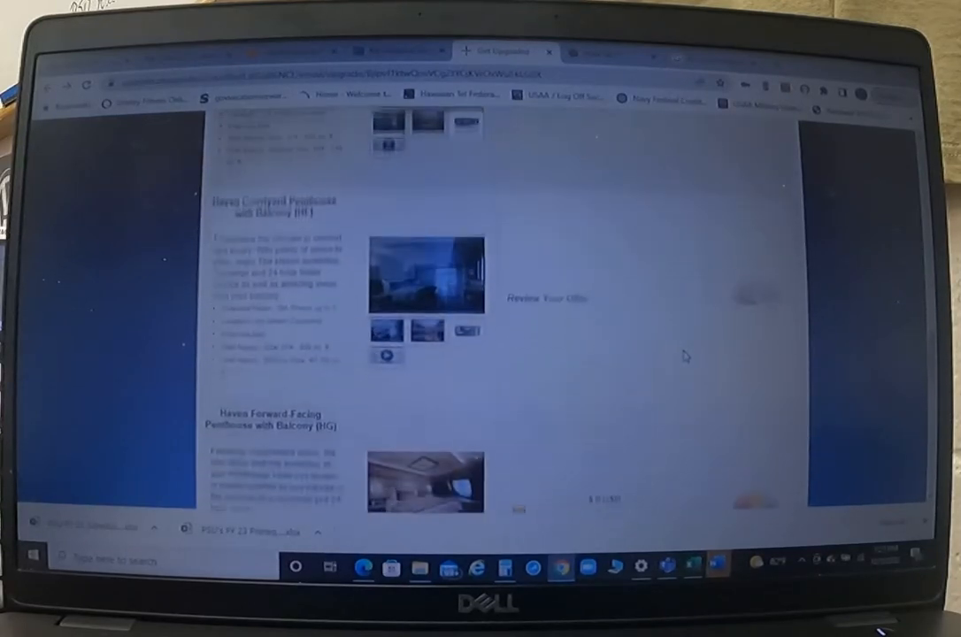
pyautogui.scroll(-3)
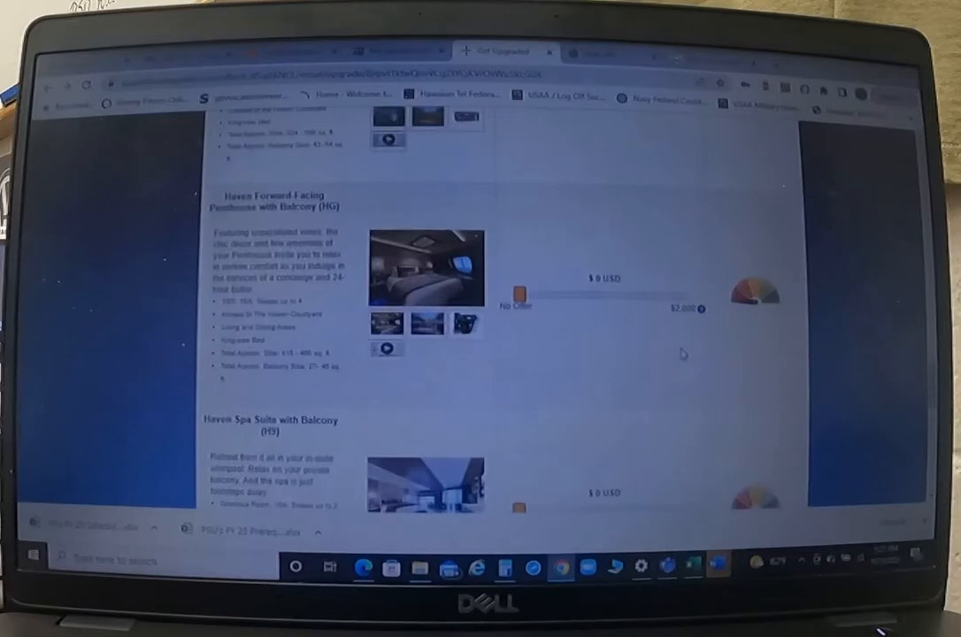
pyautogui.scroll(-3)
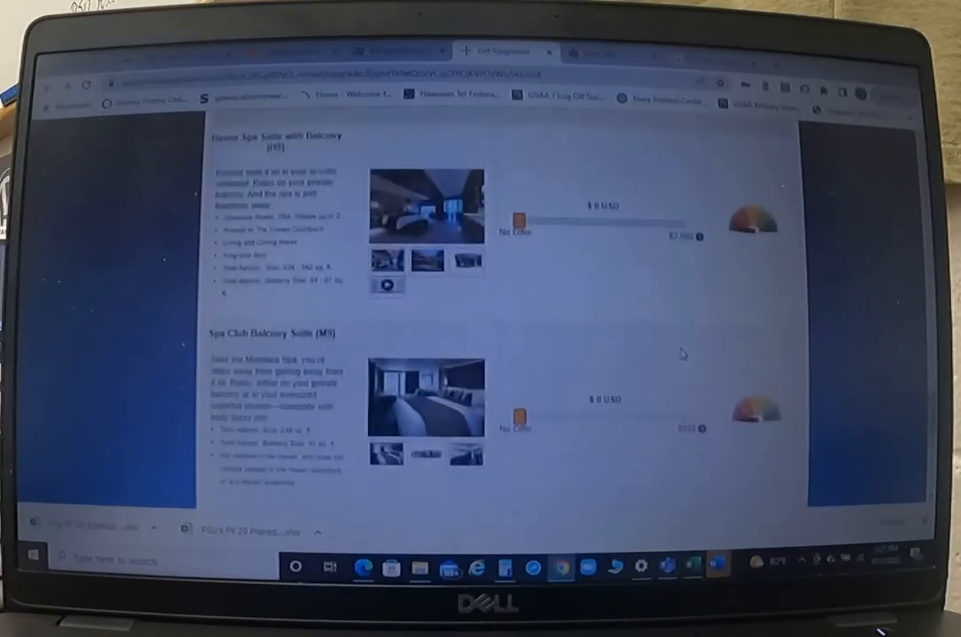
pyautogui.scroll(-3)
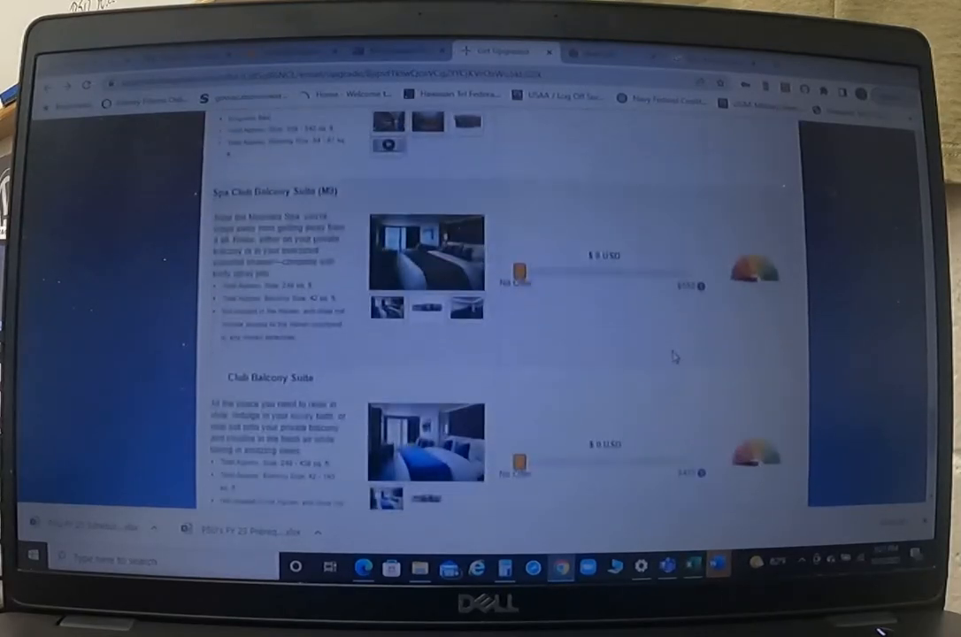
pyautogui.scroll(-3)
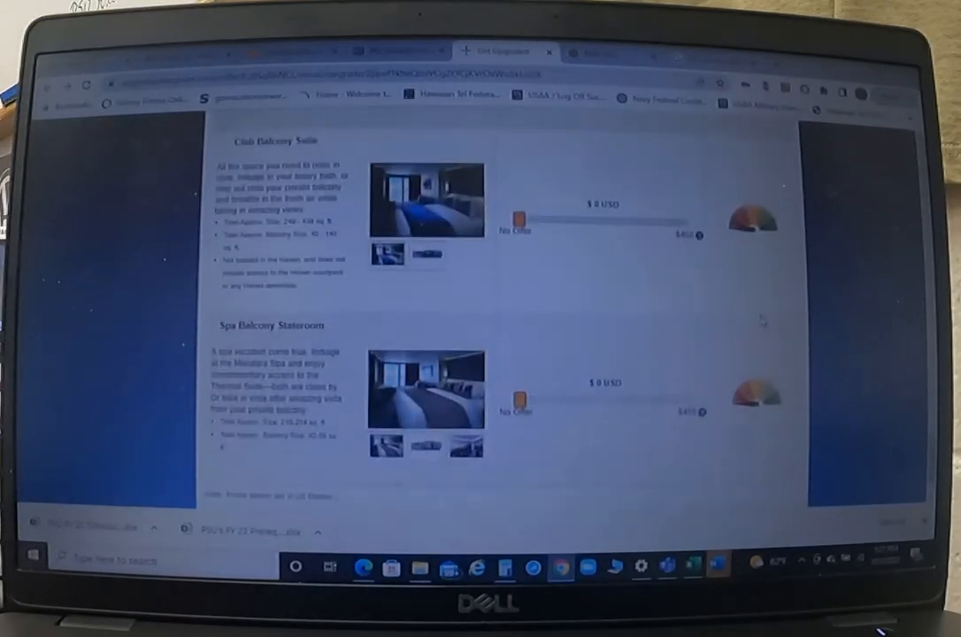
pyautogui.scroll(-3)
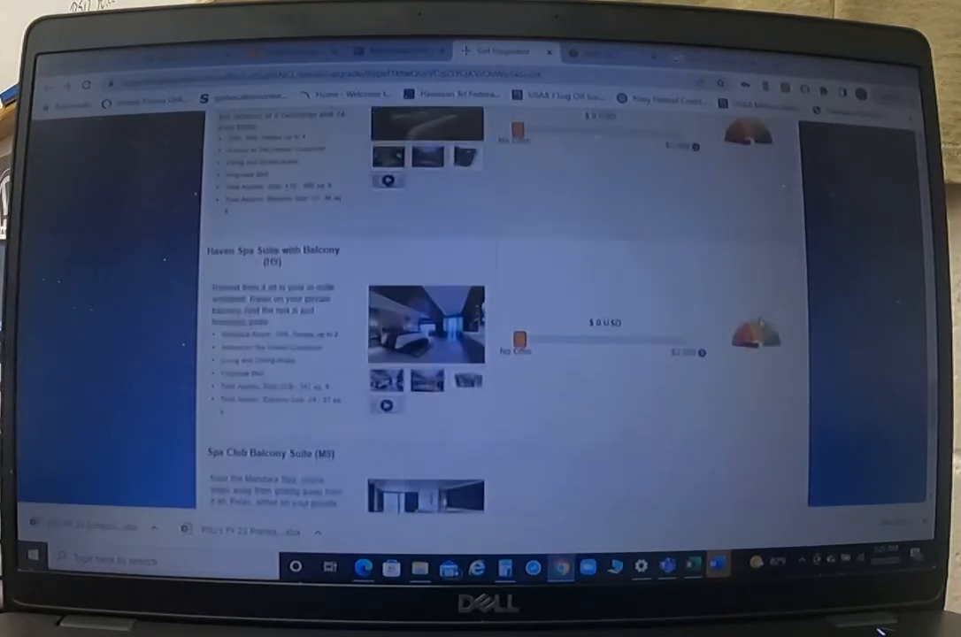
pyautogui.scroll(-3)
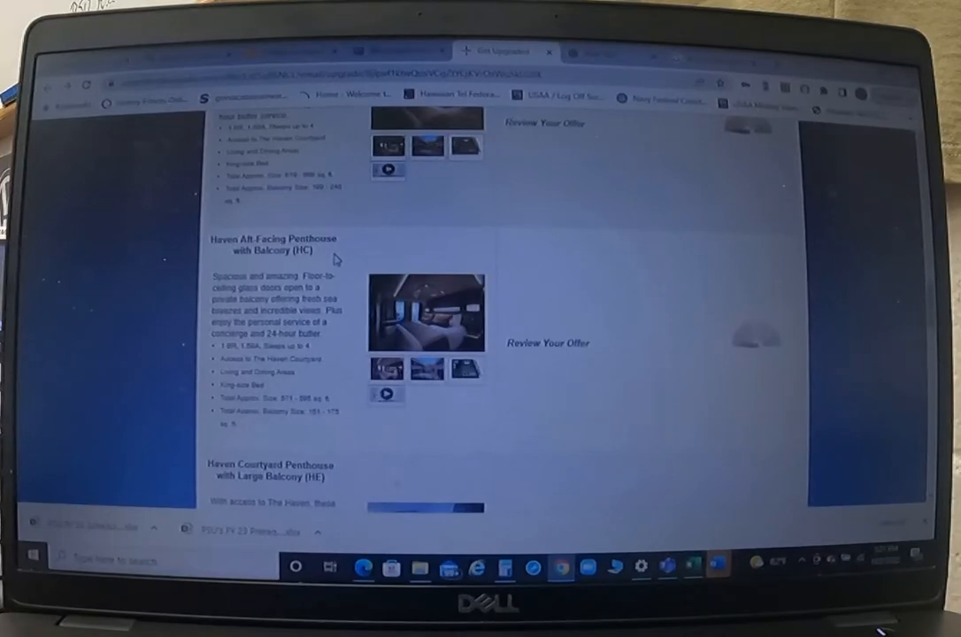
pyautogui.scroll(-3)
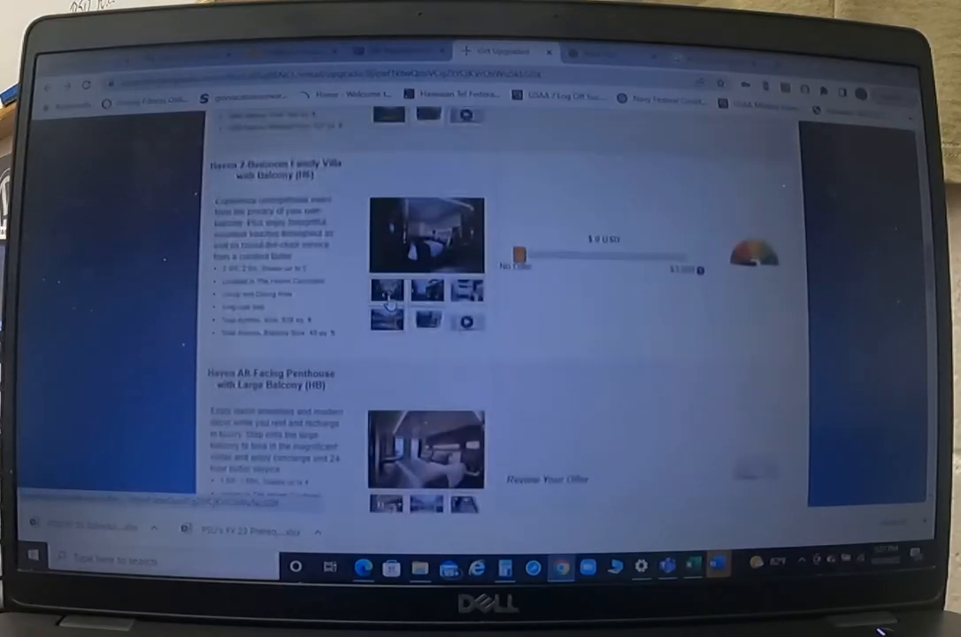